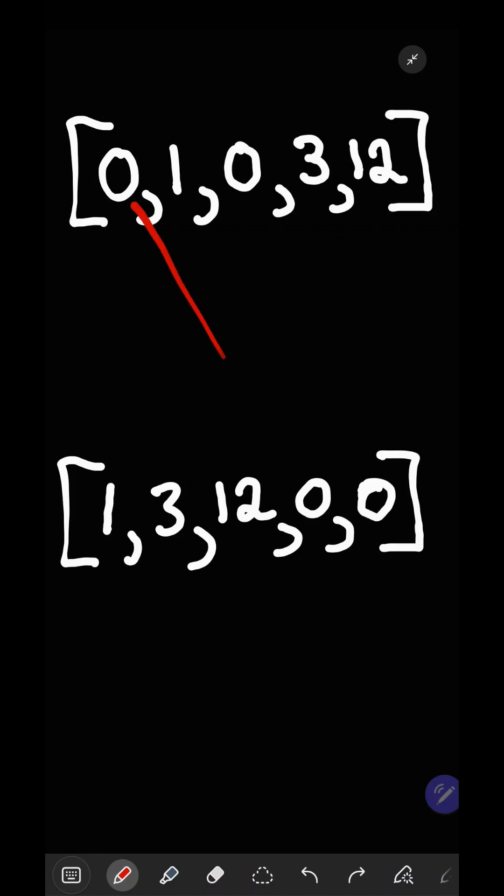
- Draw red arrows from the zeros of [0,1,0,3,12] down to the trailing zeros
left_click_drag(240, 214, 354, 457)
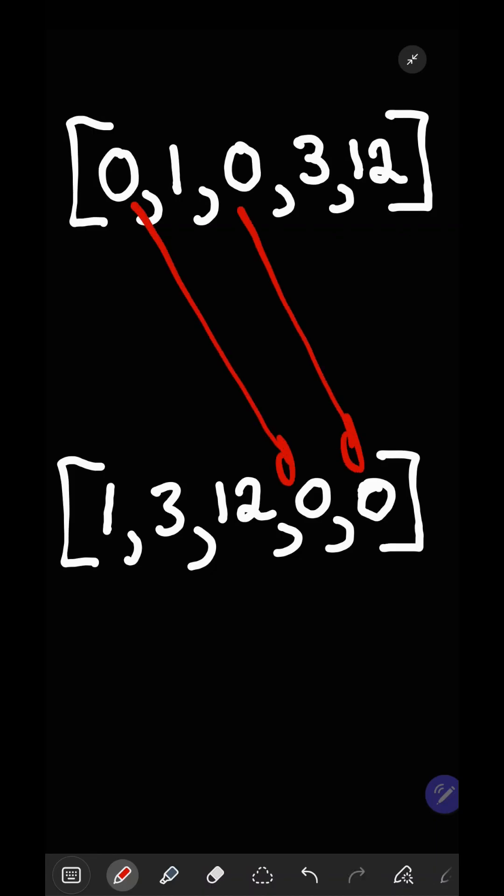
left_click_drag(183, 228, 132, 435)
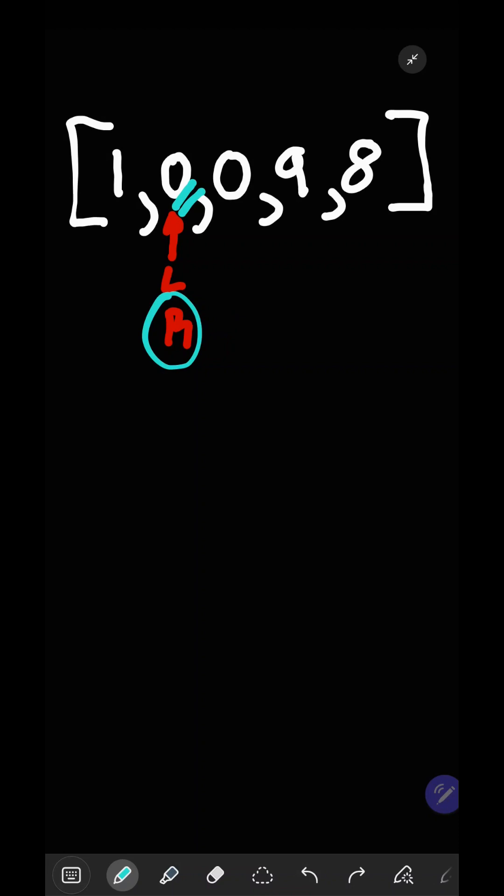
- Erase the old R pointer and redraw R's arrow under the second 0
left_click_drag(197, 332, 217, 332)
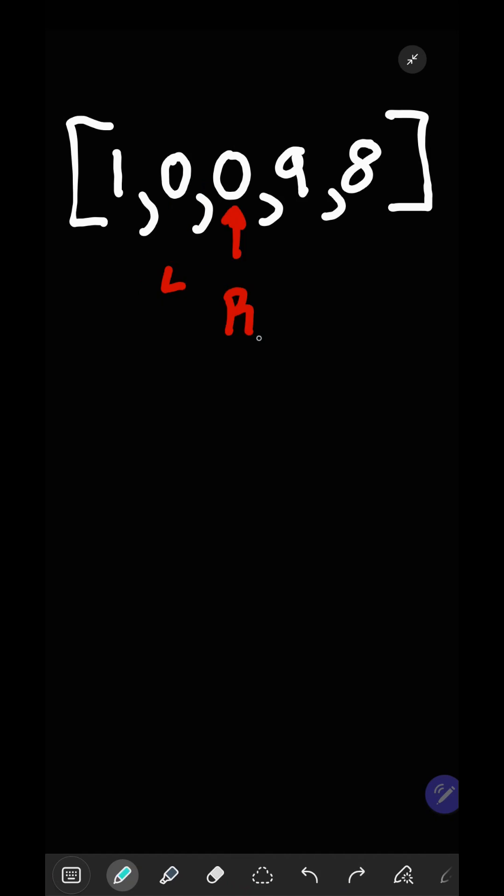
left_click_drag(246, 206, 255, 377)
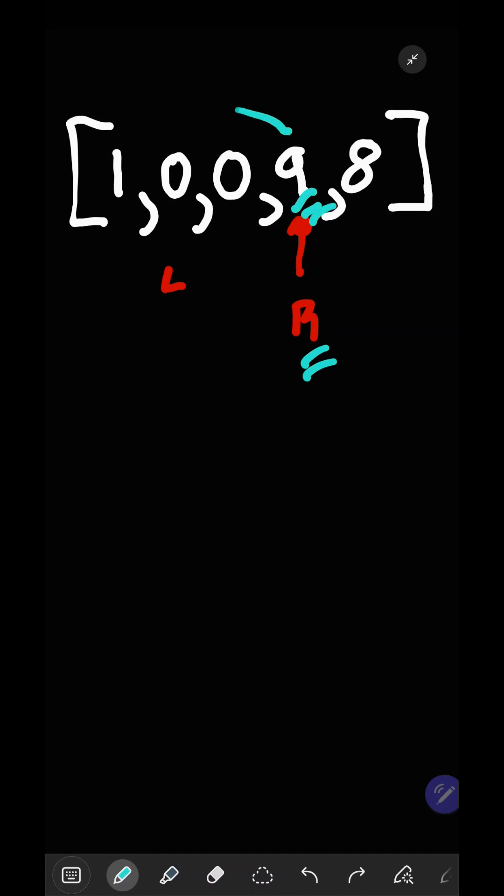
- Sketch the swap stroke exchanging the 9 with L's 0
left_click_drag(165, 280, 229, 278)
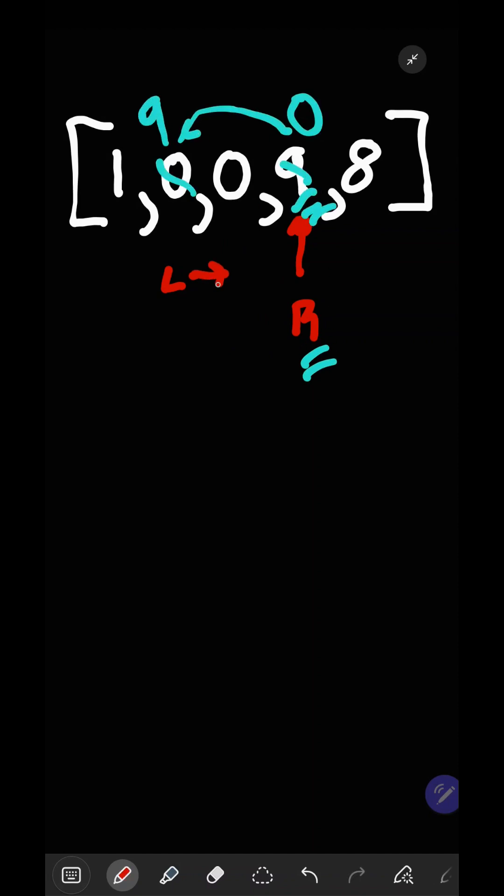